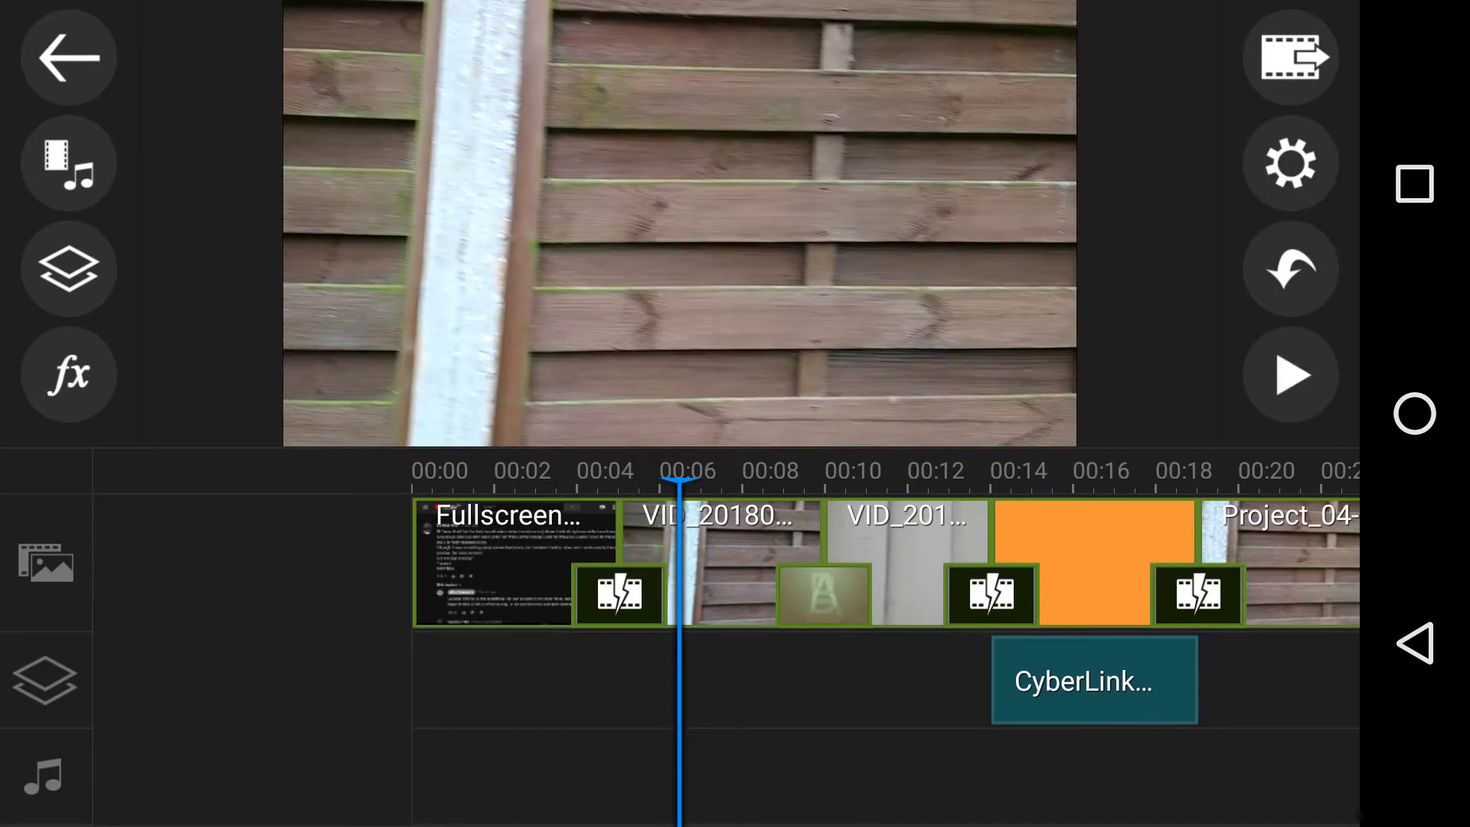
# - Play and pause the preview twice, watching the first fence transitions and stopping near the title clip
pyautogui.click(1291, 375)
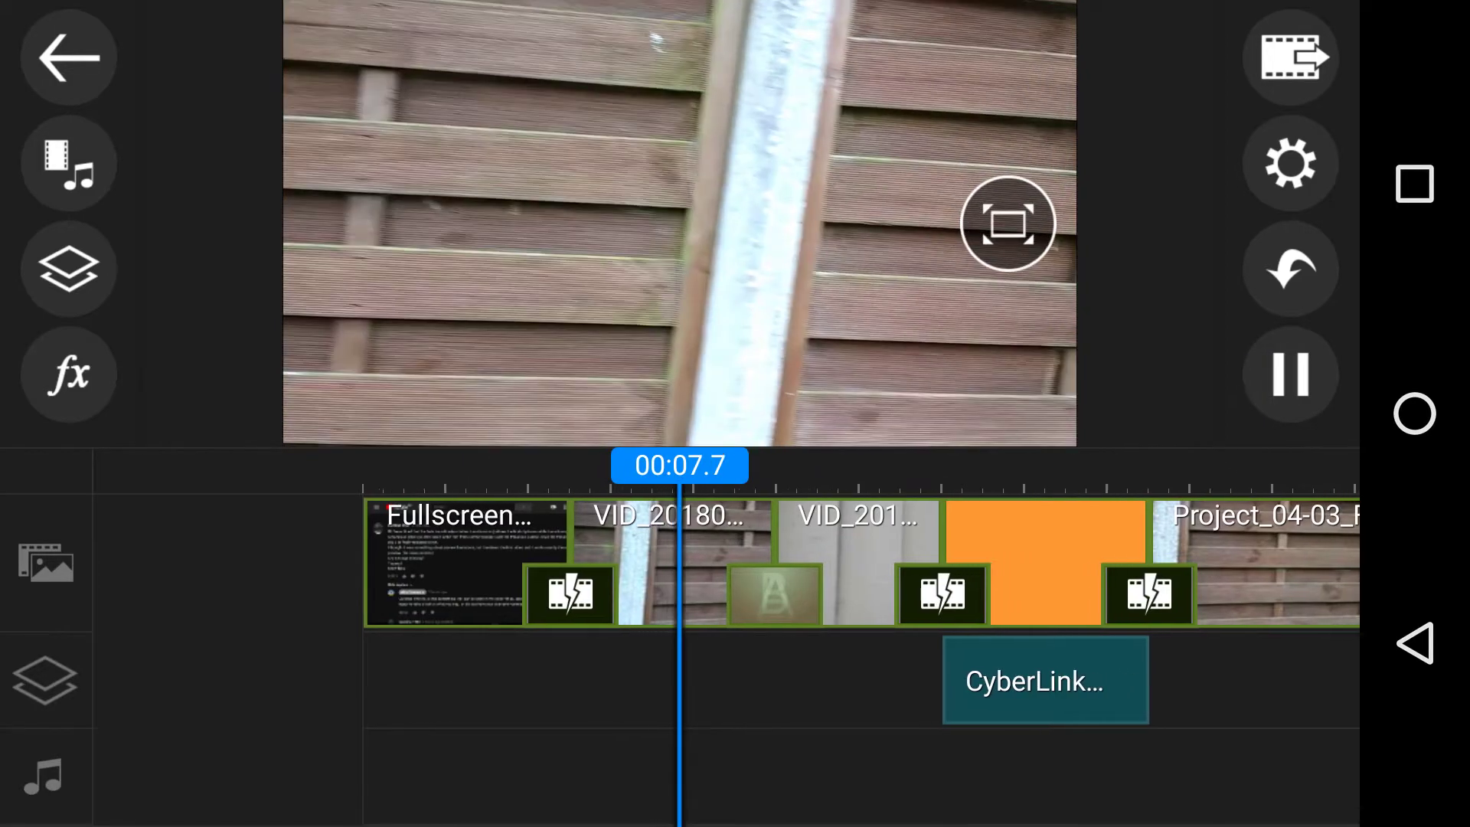
pyautogui.click(1289, 375)
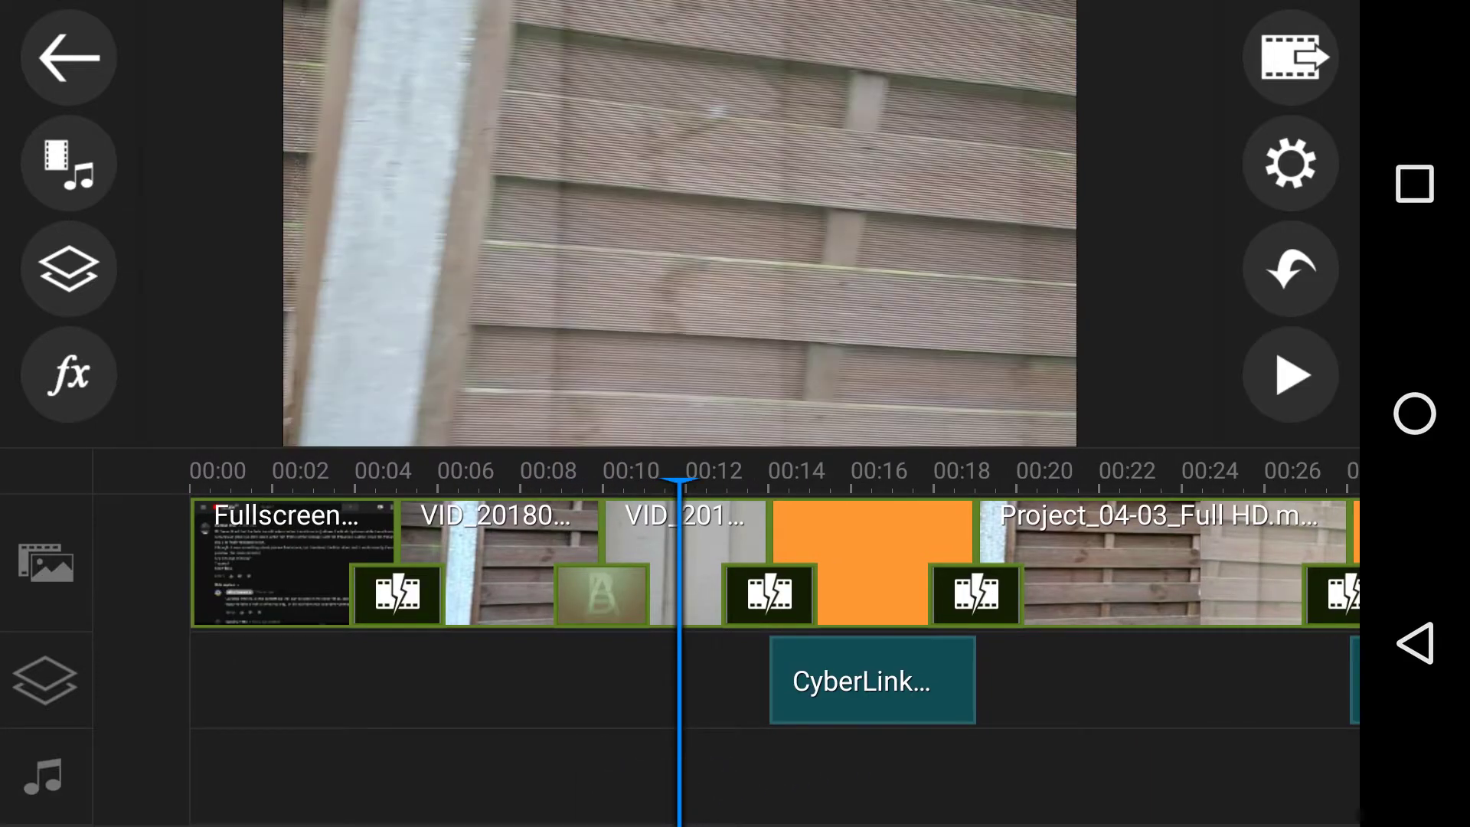
pyautogui.click(1289, 375)
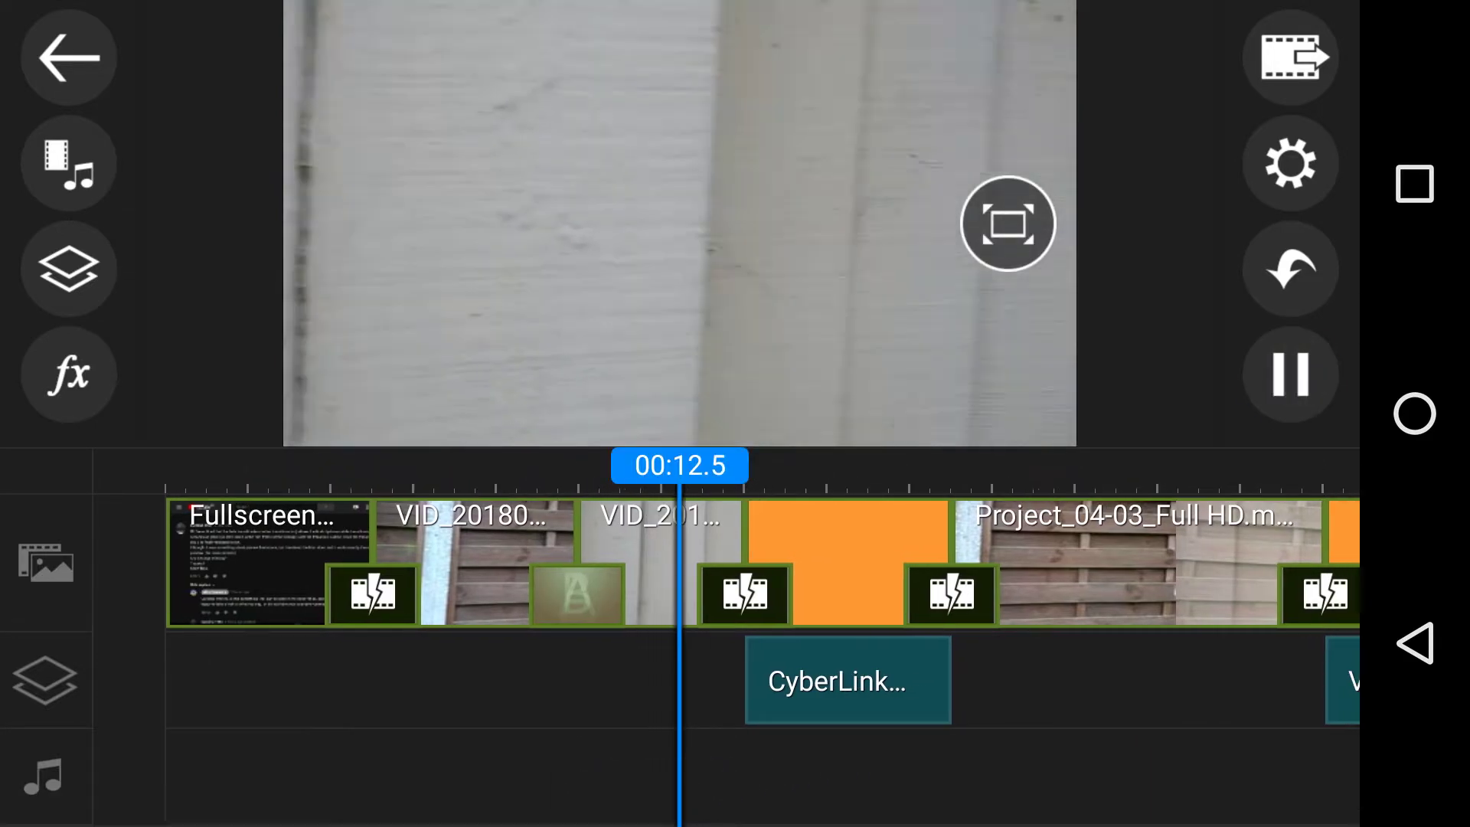
pyautogui.click(1290, 375)
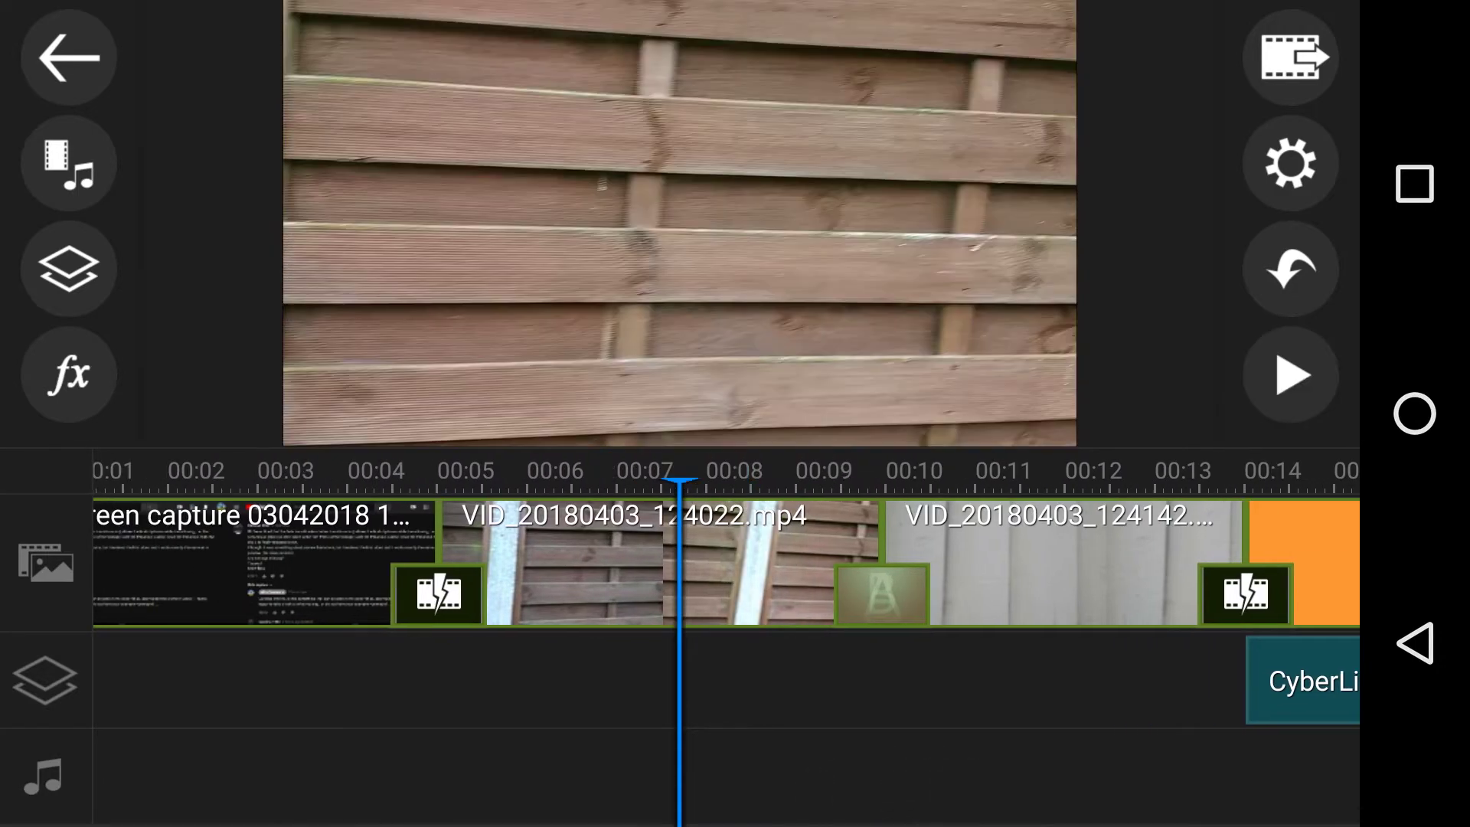
# - Scrub through the transition into VID_20180403_124142.mp4, resting around ten seconds
pyautogui.click(1290, 376)
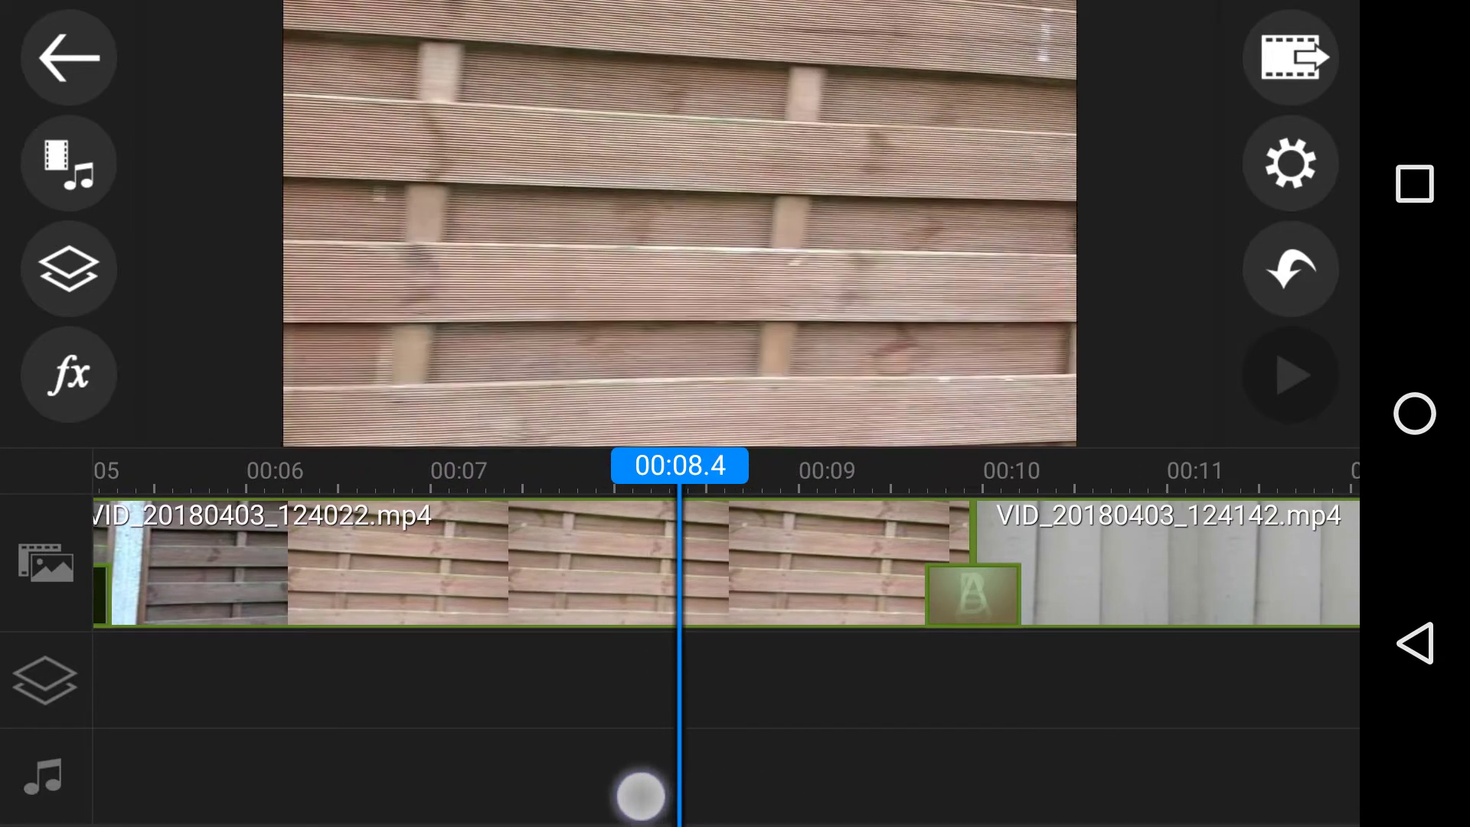
pyautogui.moveTo(643, 793); pyautogui.dragTo(802, 807)
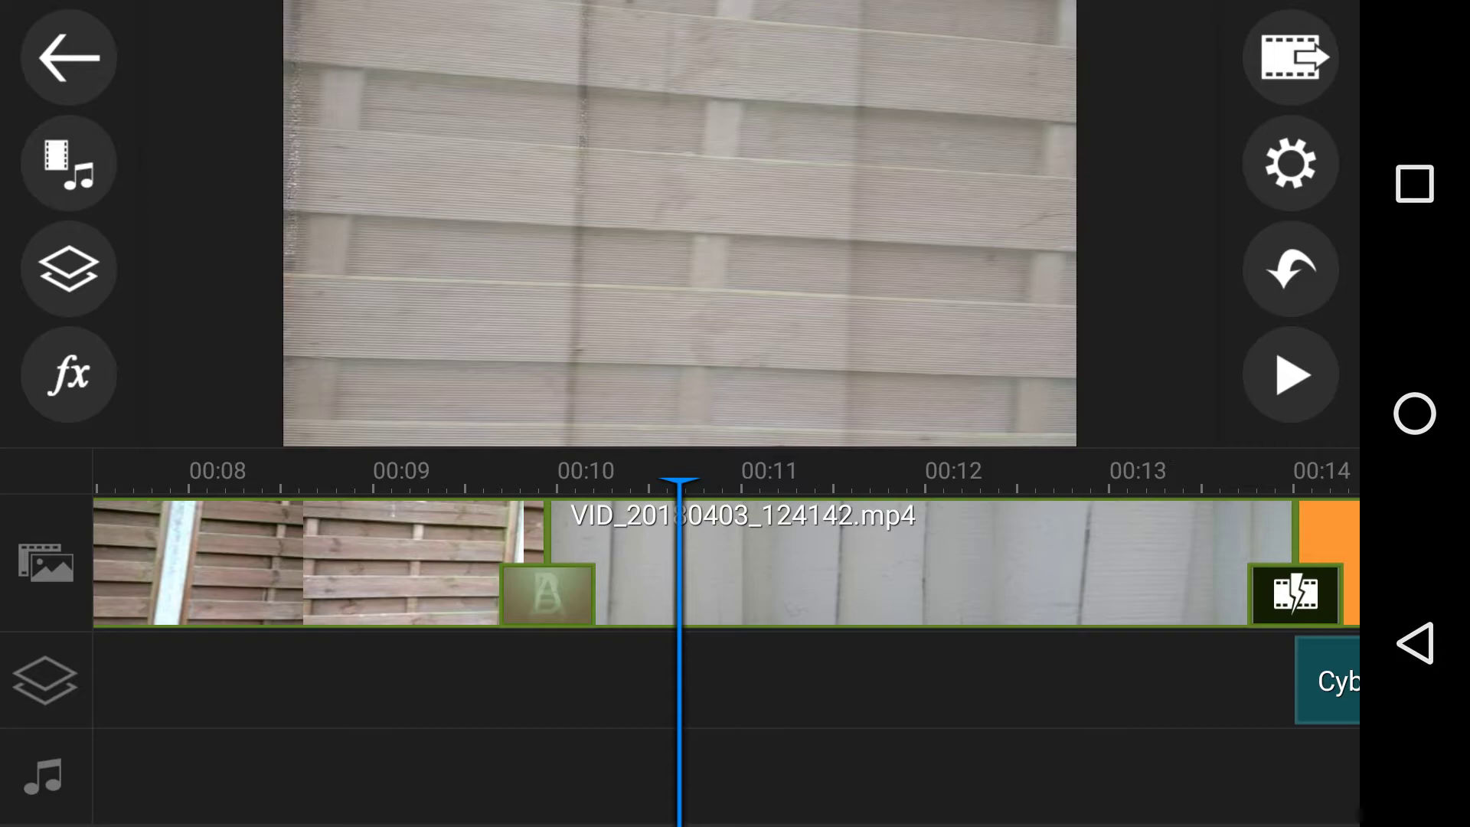
# - Play the Project_04-03_Full HD.mp4 render from 00:19 and pause around 00:25
pyautogui.click(1291, 375)
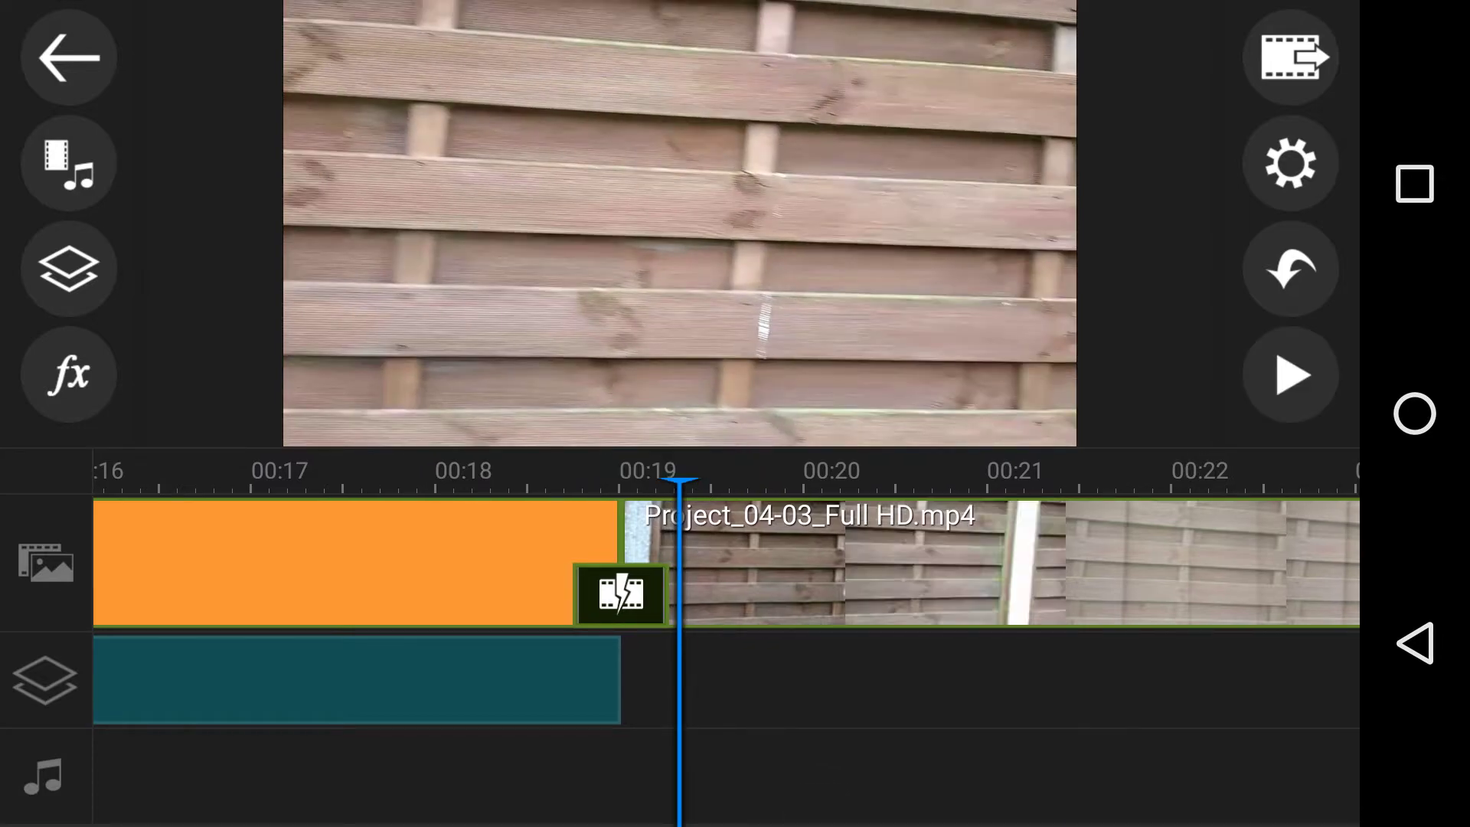
pyautogui.click(1292, 376)
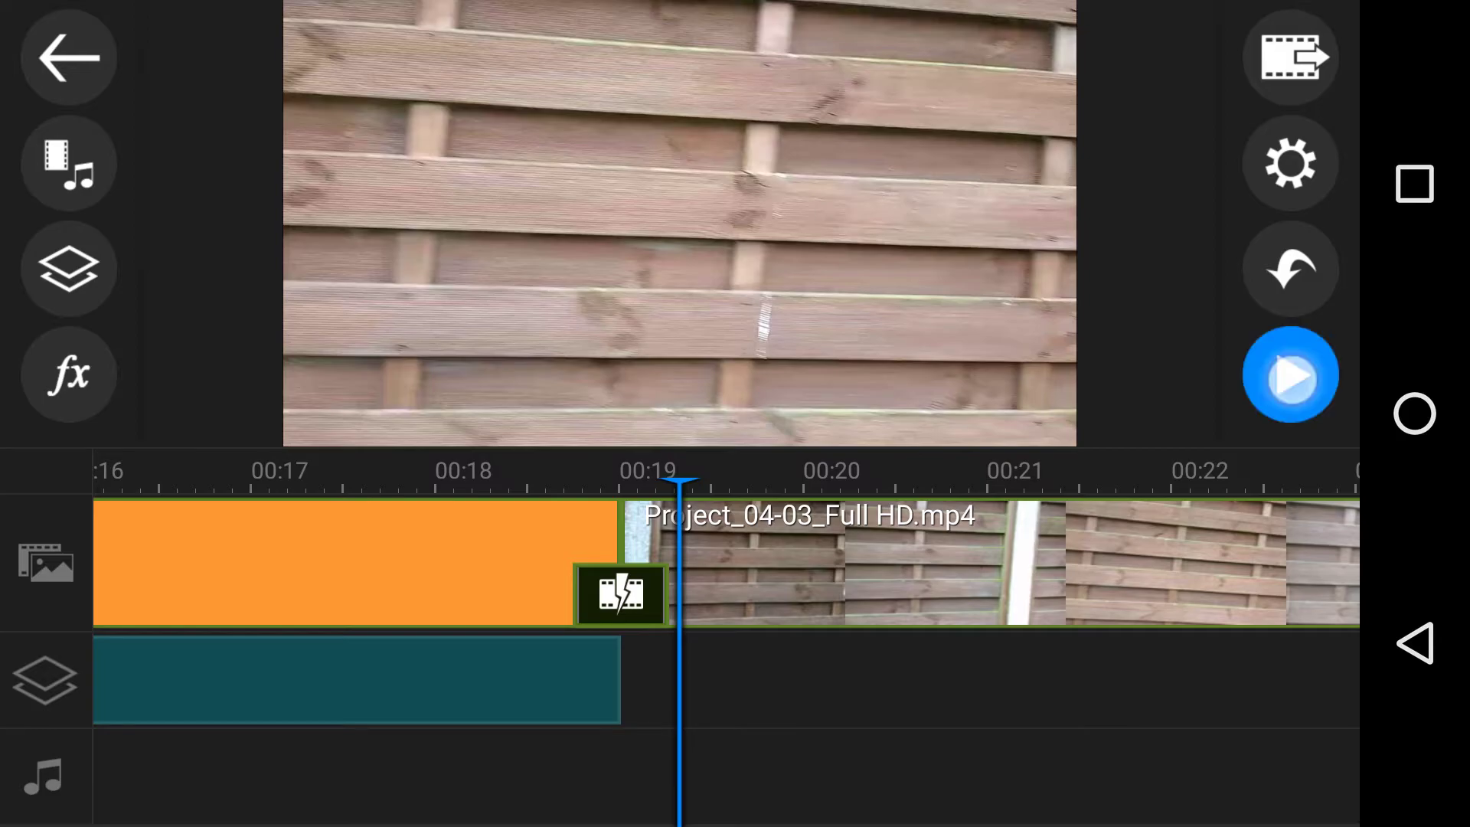
pyautogui.click(1291, 375)
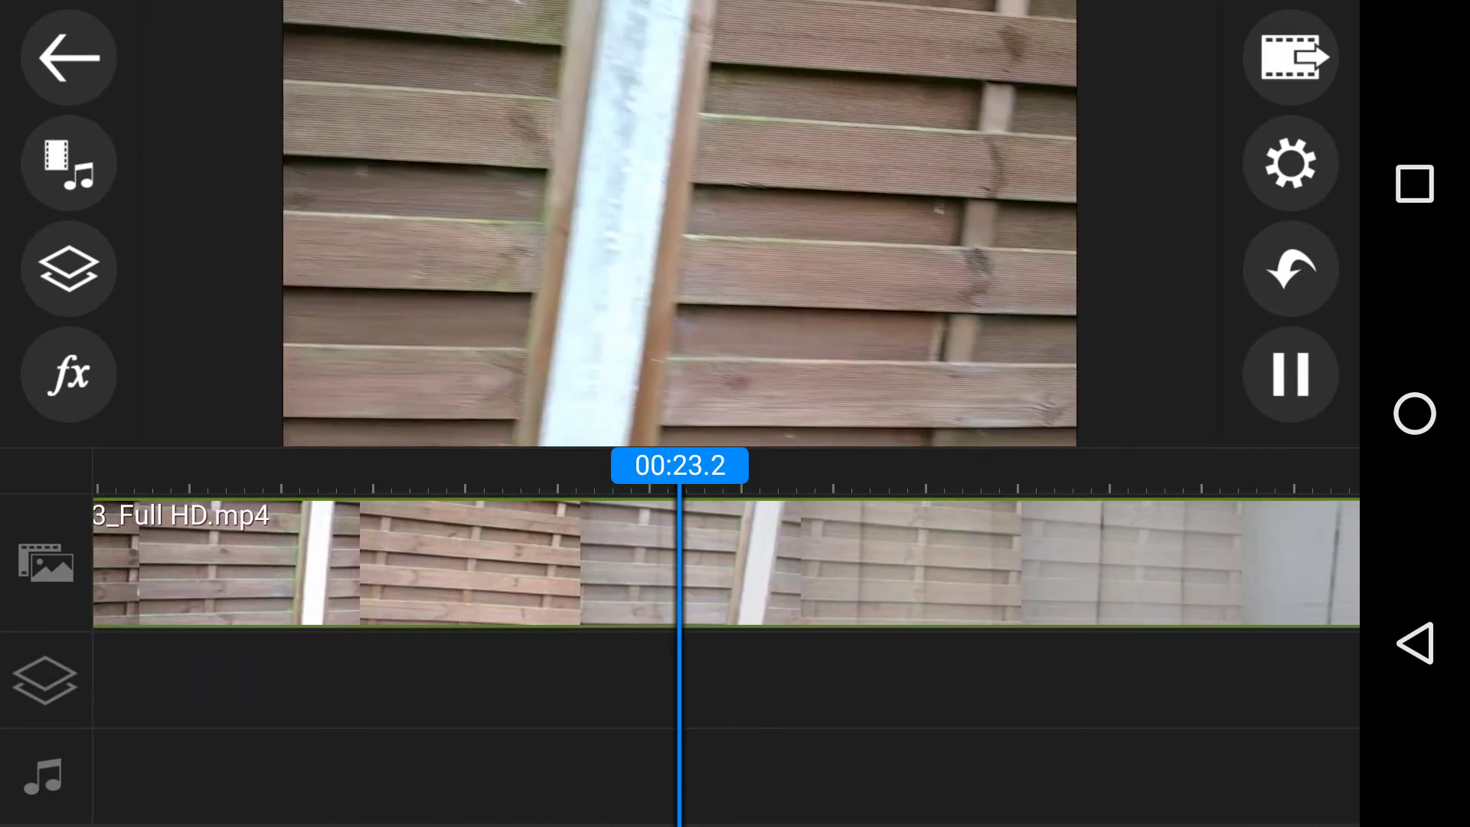
pyautogui.click(1290, 374)
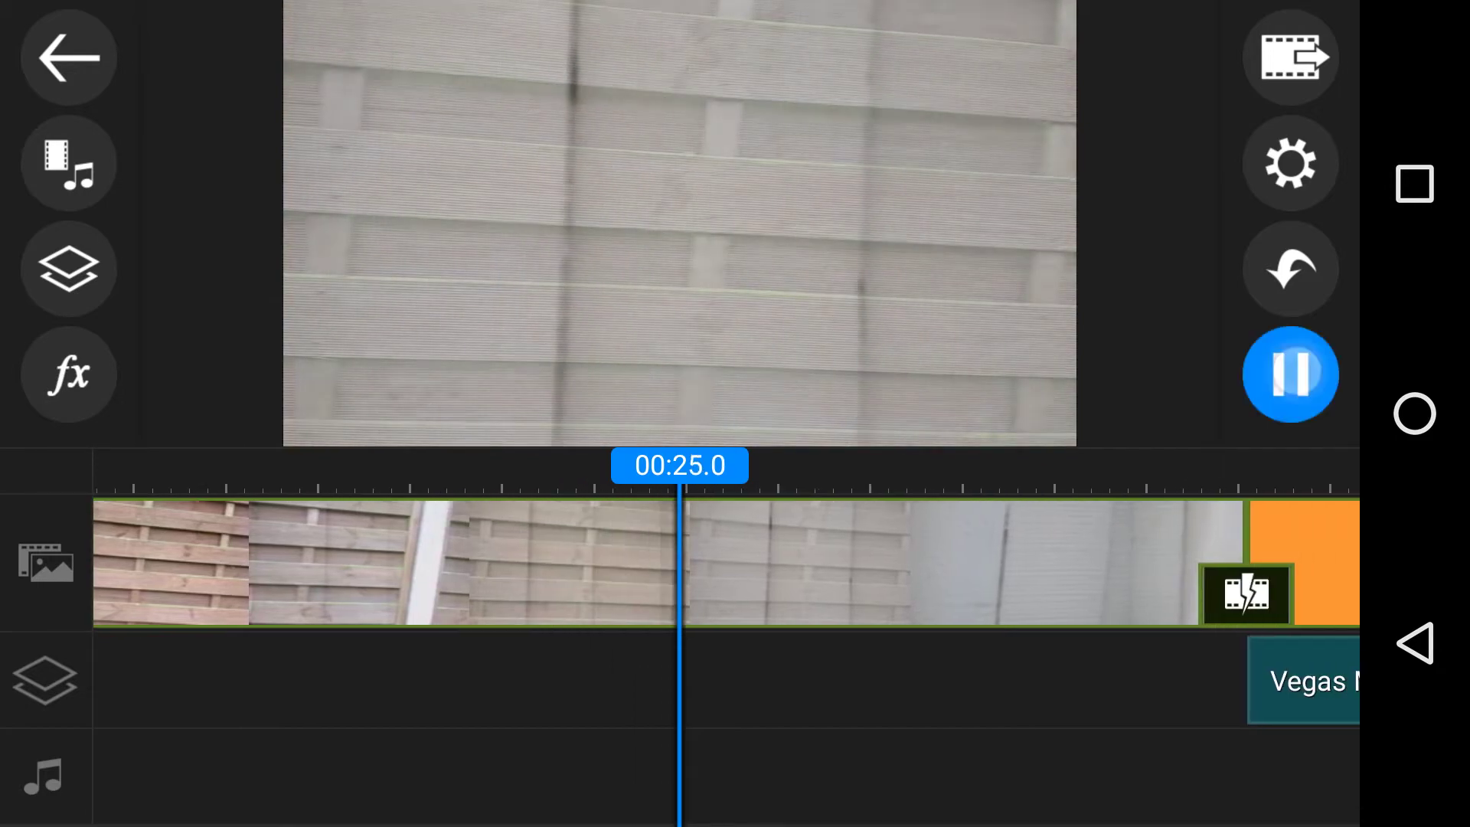
pyautogui.click(1290, 375)
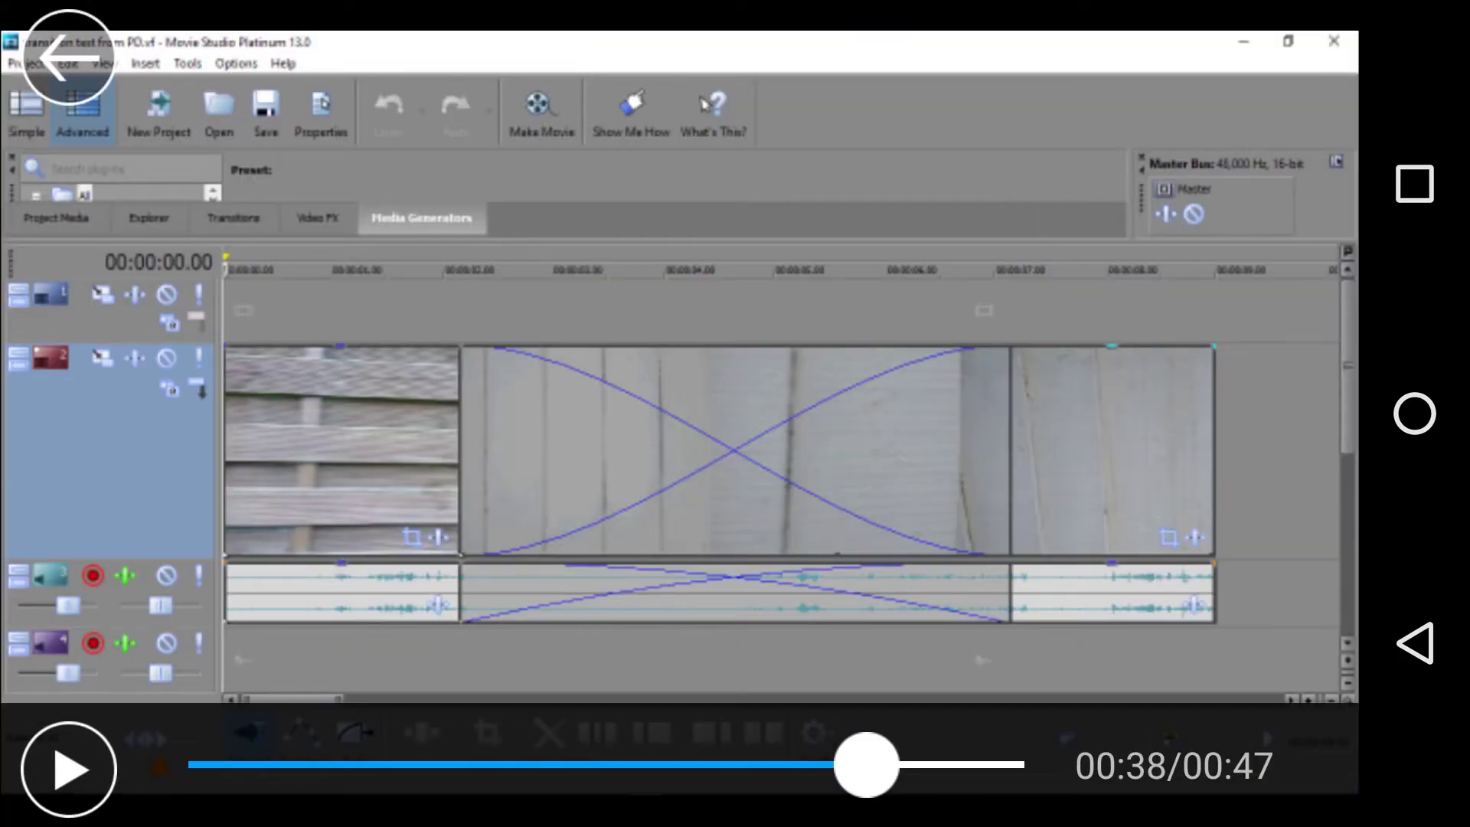
# - Leave the full-screen player with the back arrow to return to the timeline
pyautogui.click(68, 769)
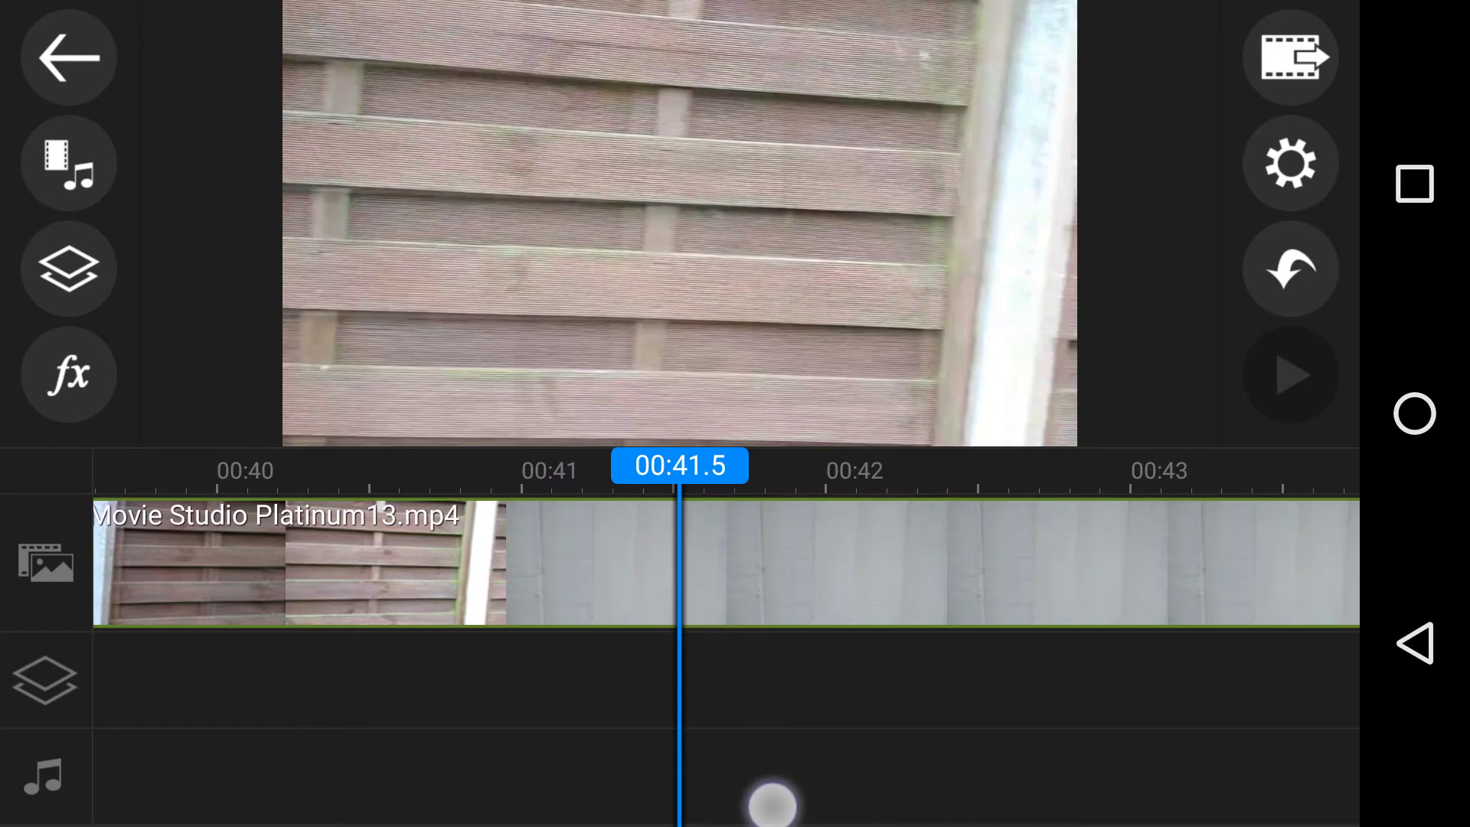
# - Scrub the Movie Studio Platinum13.mp4 clip past 00:41 to the fence panel beside a white post
pyautogui.moveTo(768, 804); pyautogui.dragTo(698, 805)
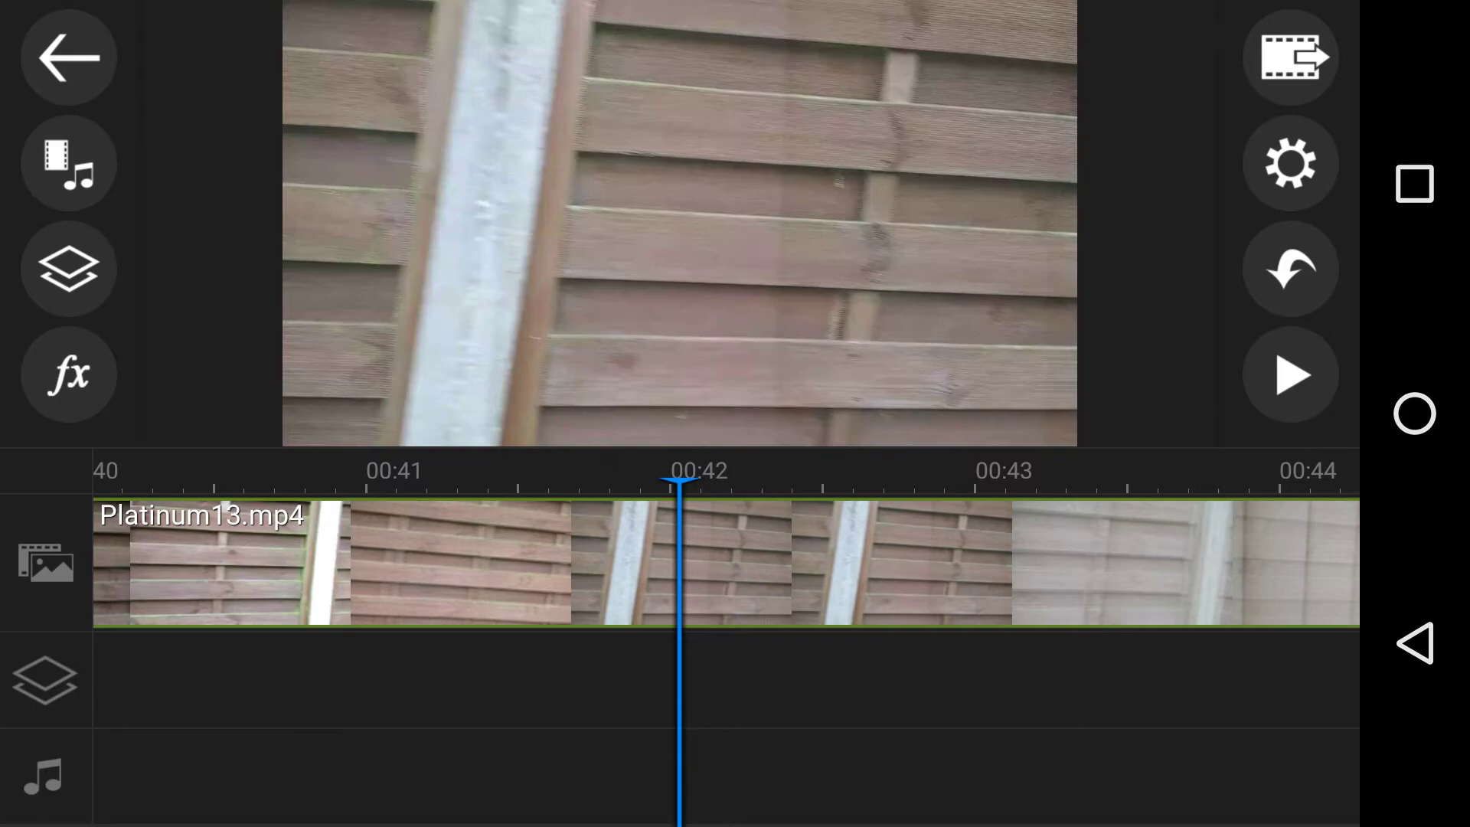
pyautogui.click(774, 346)
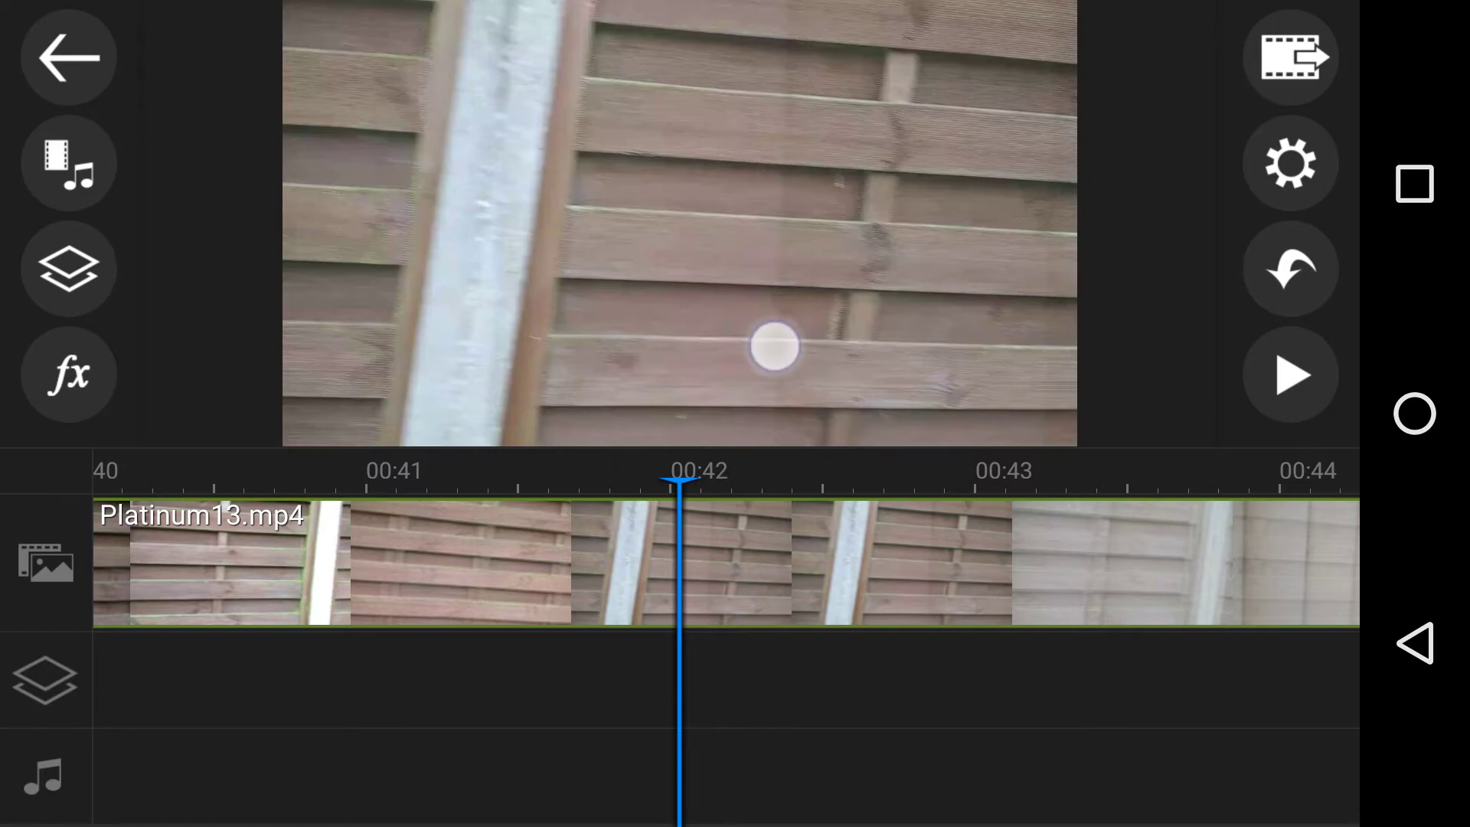